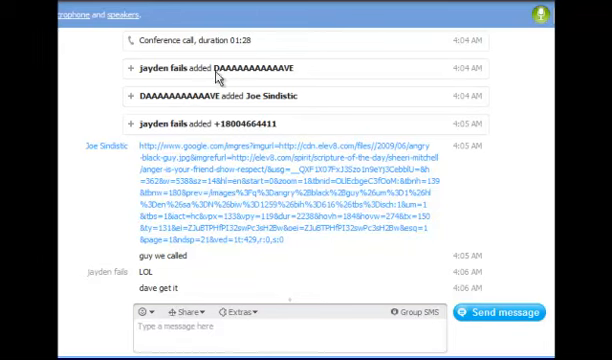
# Step: Send a laughing 'lol' reply to the group chat below the conference-call messages
pyautogui.rightClick(222, 68)
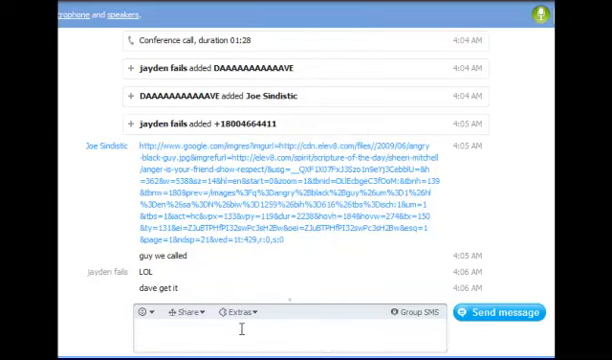
pyautogui.write('lol')
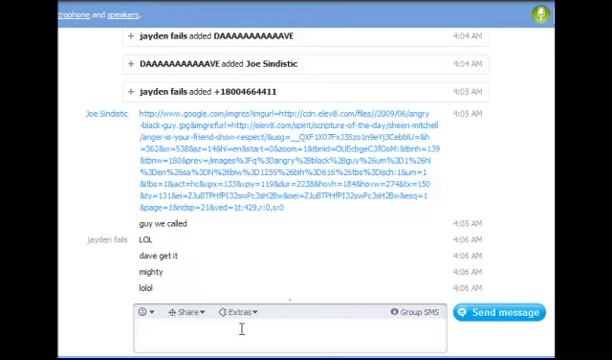
# Step: Send the taunting question starting 'HOW MANYD I' to the group chat
pyautogui.write('HOW MANYD I')
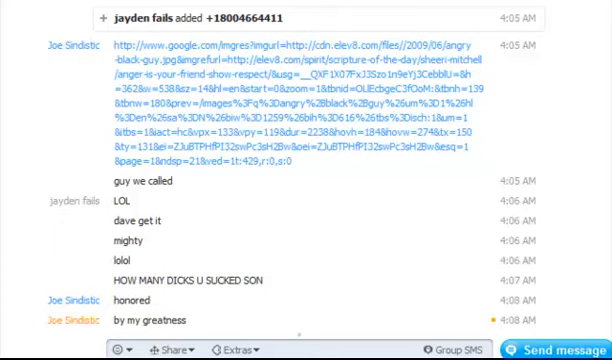
# Step: Scroll down the chat to follow the new replies about working after the GET OUT message
pyautogui.scroll(-3)
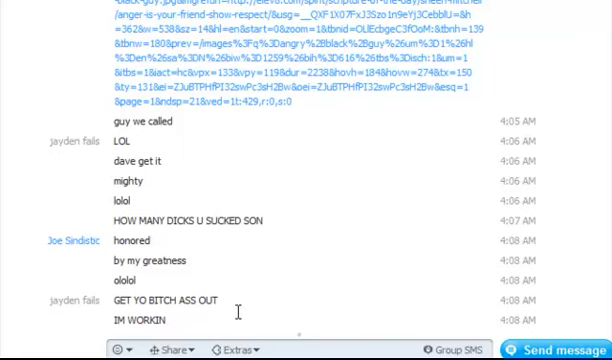
pyautogui.moveTo(232, 312)
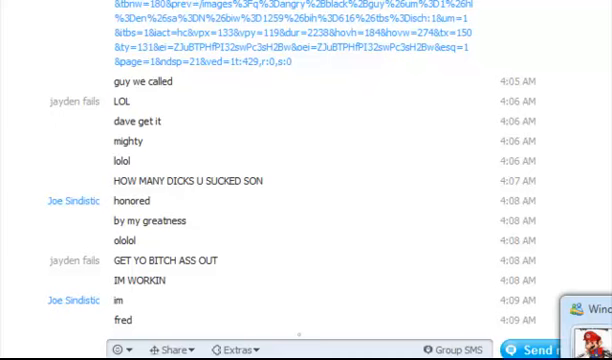
pyautogui.scroll(-3)
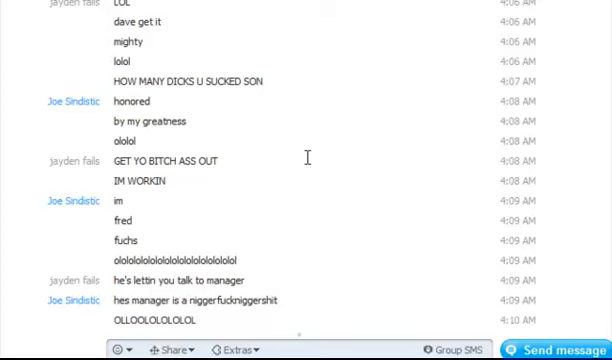
# Step: Scroll down to follow the laughing messages and remarks about talking to the manager
pyautogui.scroll(-3)
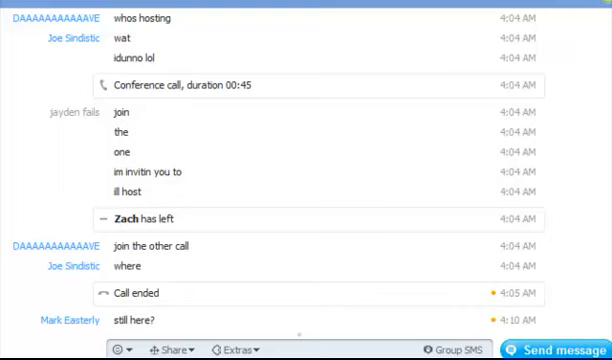
# Step: Scroll back to the bottom of the chat where the LOL reply and added-participant notice appear
pyautogui.scroll(-3)
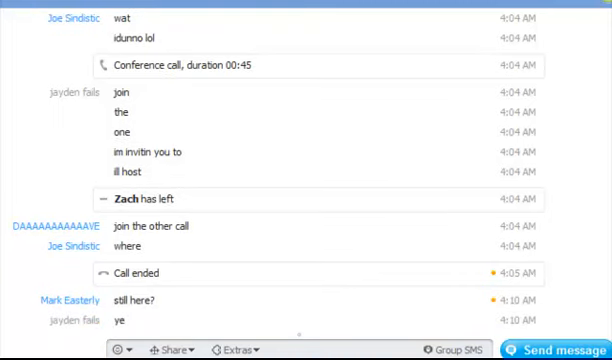
pyautogui.scroll(-3)
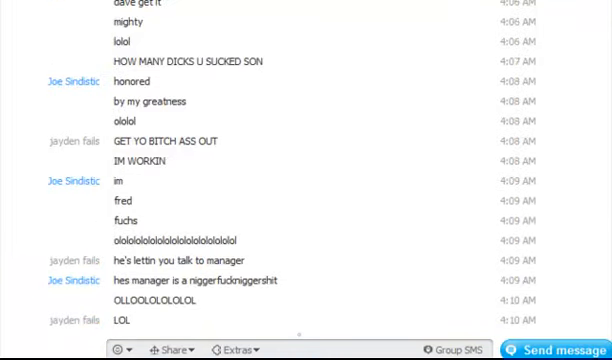
pyautogui.scroll(-3)
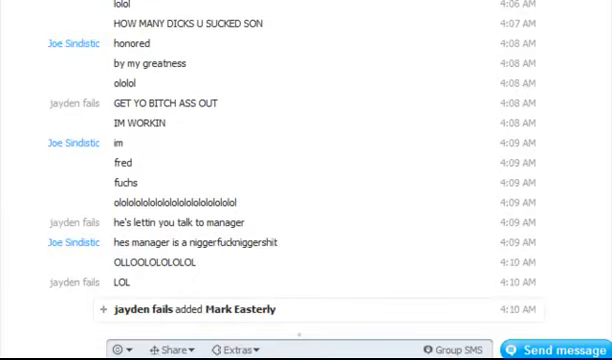
# Step: Send 'redneck?' to the group chat while following the incoming messages
pyautogui.scroll(-3)
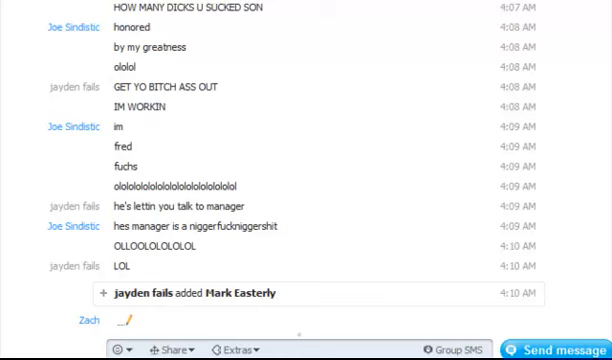
pyautogui.write('redneck?')
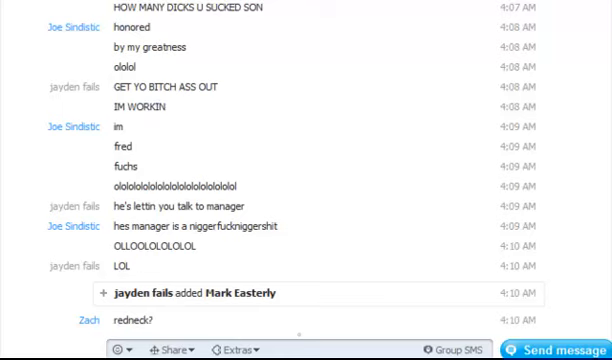
pyautogui.scroll(-3)
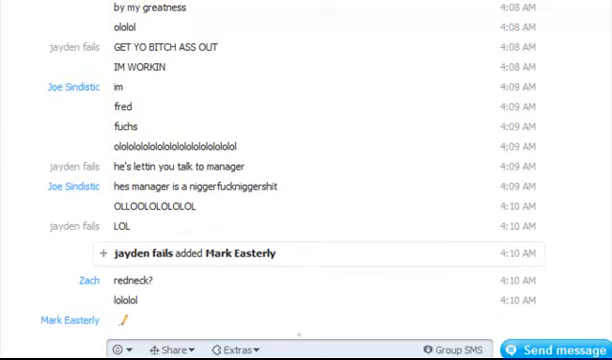
# Step: Follow the newer messages about lagging and monkey noises down to the latest ones
pyautogui.scroll(-3)
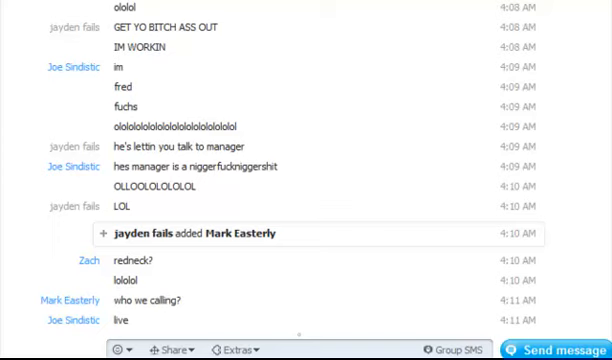
pyautogui.scroll(-3)
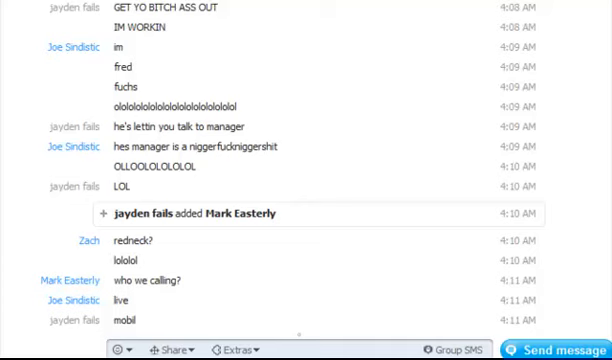
pyautogui.scroll(-3)
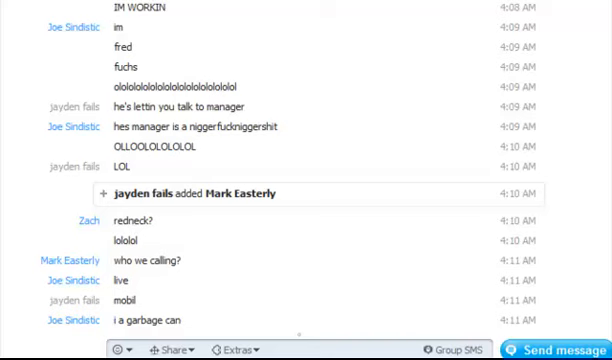
pyautogui.scroll(-3)
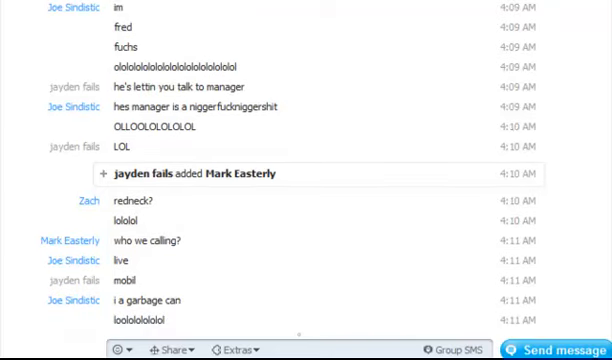
pyautogui.scroll(-3)
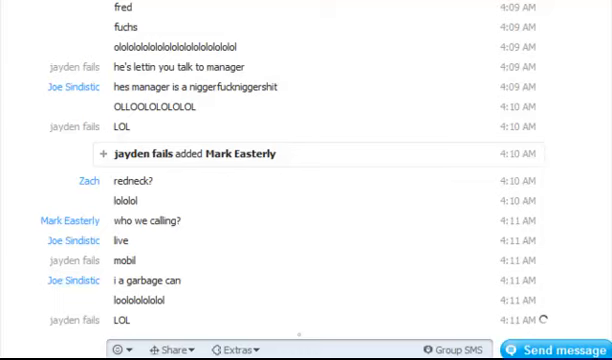
pyautogui.moveTo(248, 200)
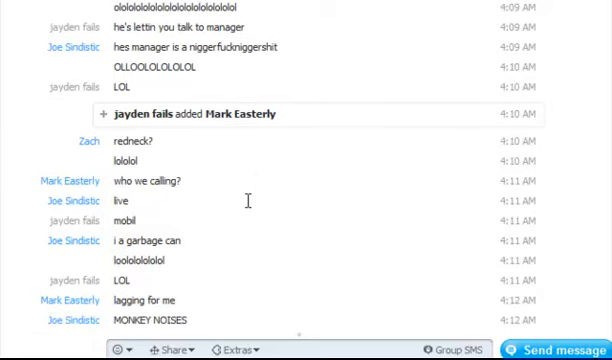
pyautogui.scroll(-3)
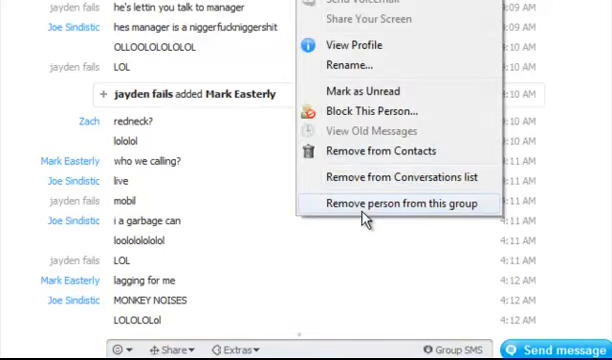
pyautogui.click(396, 204)
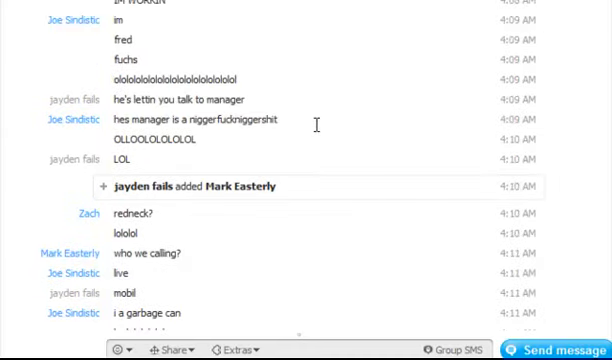
pyautogui.scroll(-3)
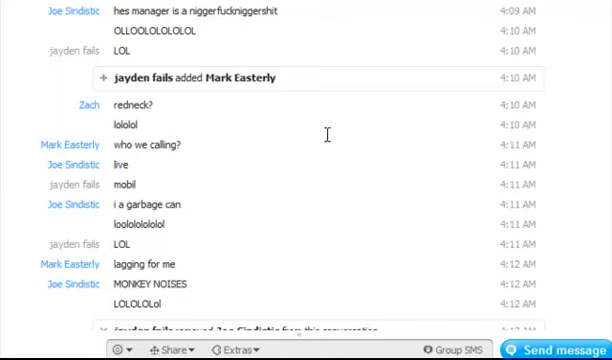
pyautogui.scroll(-3)
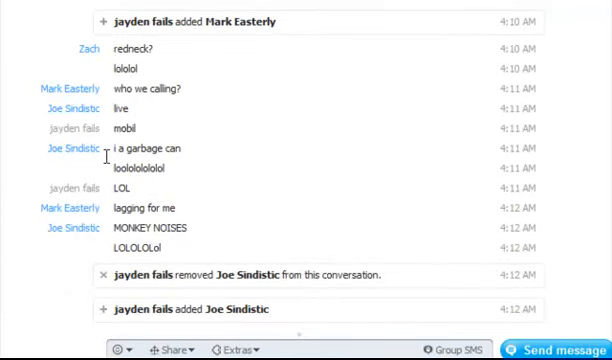
pyautogui.moveTo(110, 136)
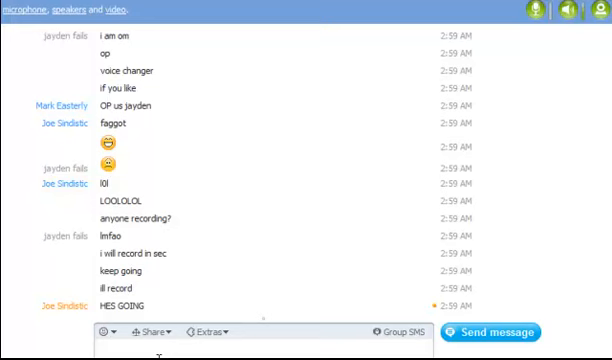
# Step: Scroll down to read the latest messages about recording the call
pyautogui.scroll(-3)
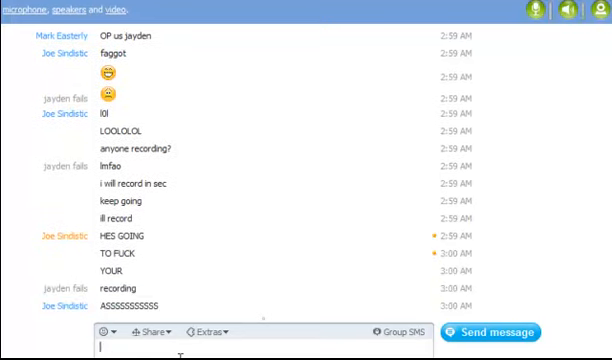
pyautogui.scroll(-3)
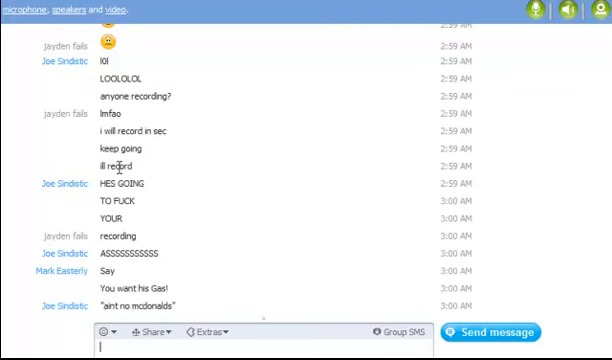
pyautogui.moveTo(60, 146)
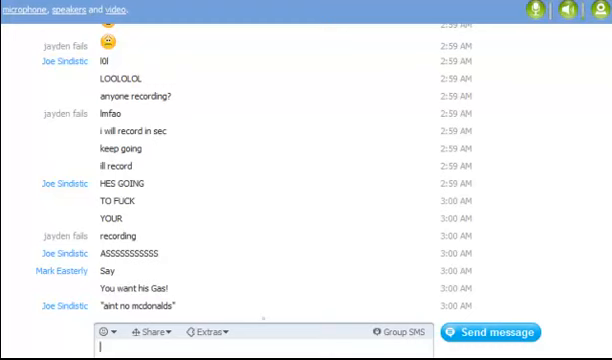
pyautogui.moveTo(60, 68)
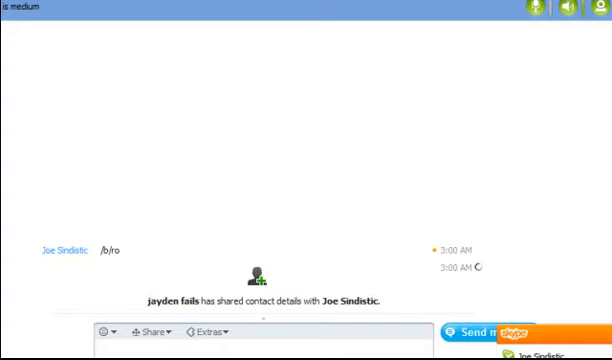
pyautogui.scroll(-3)
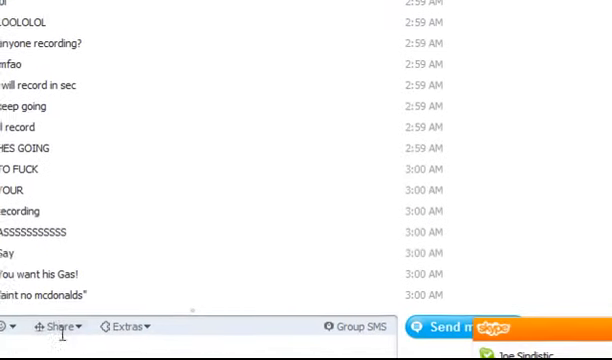